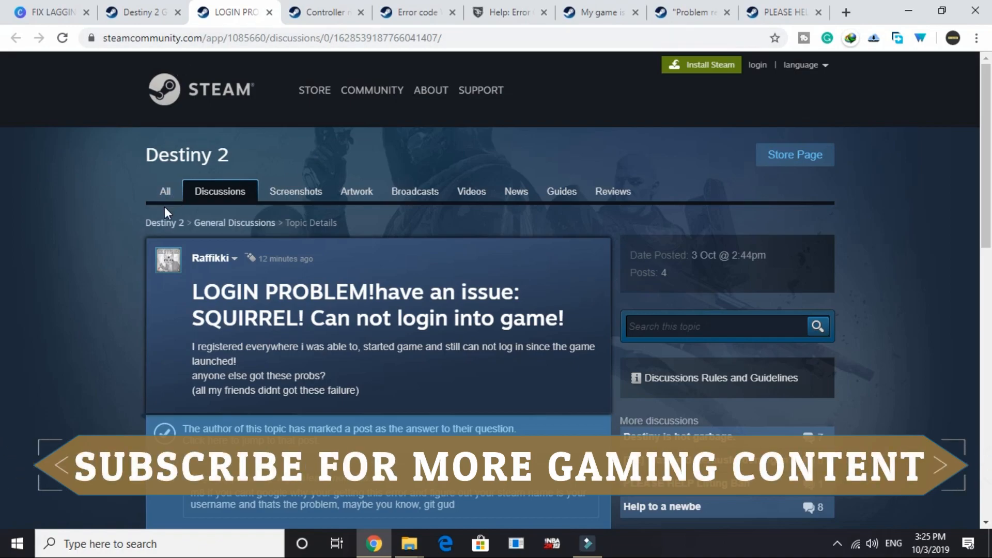
mouse_move(166, 310)
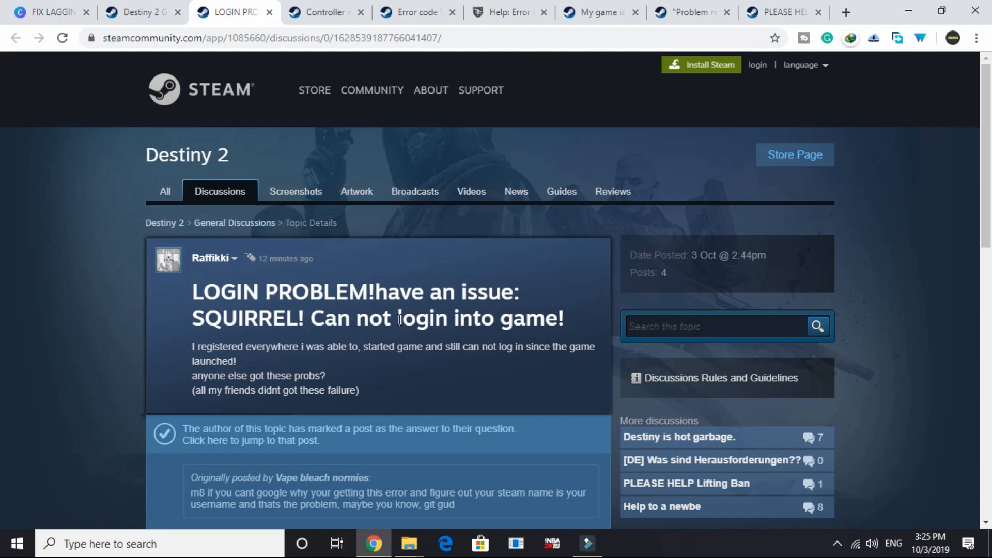
Highlight comment #1, which advises removing periods and special characters from the Steam name
scroll(down, 3)
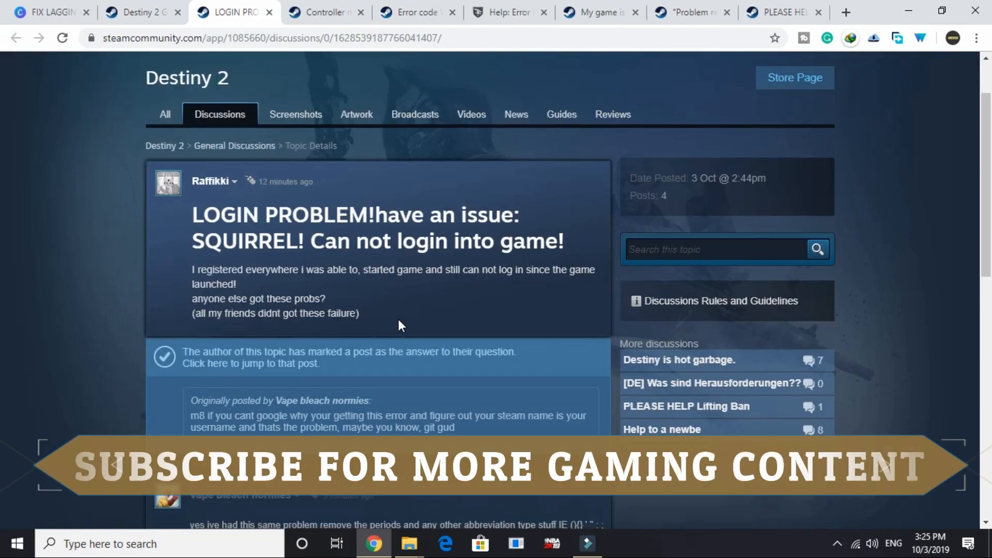
scroll(down, 3)
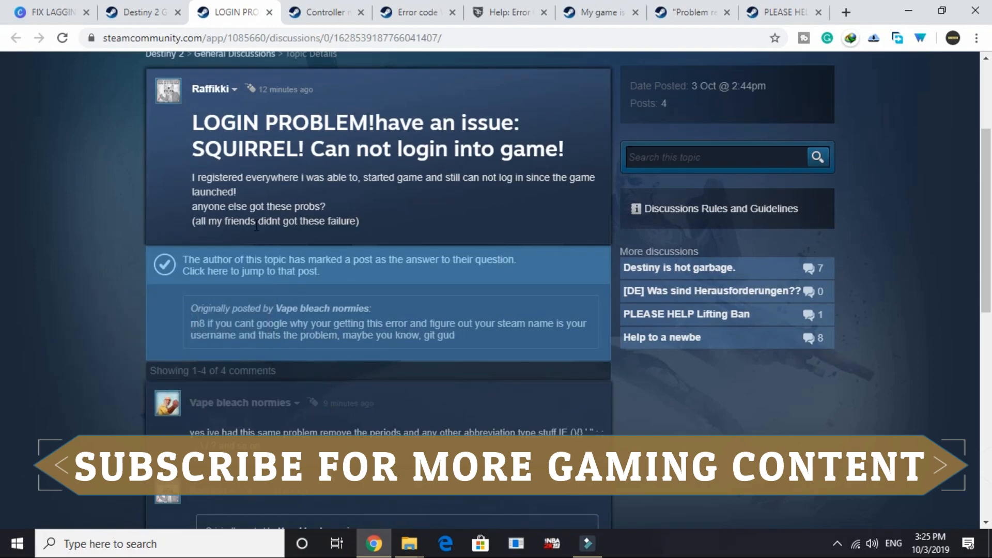
scroll(down, 3)
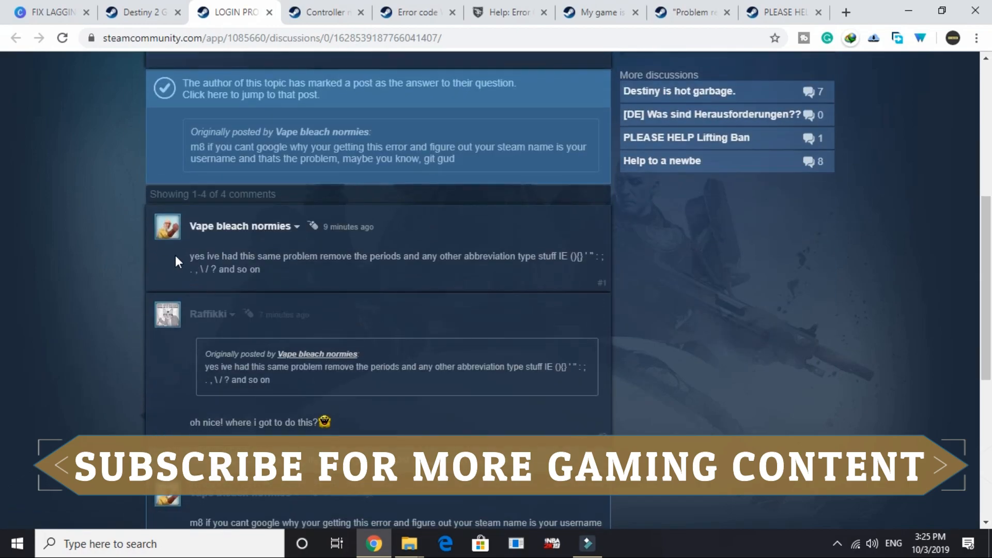
drag(190, 256, 260, 269)
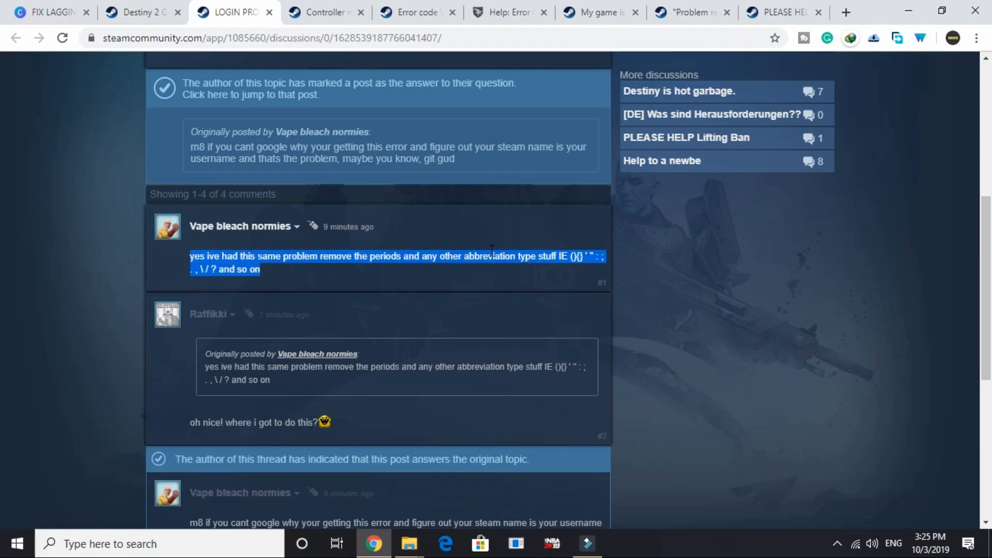
mouse_move(431, 285)
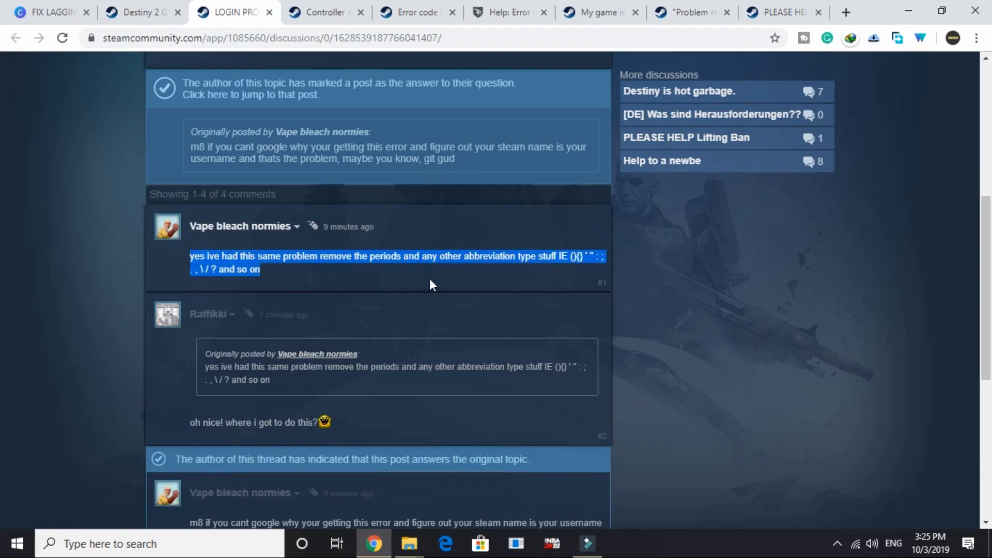
mouse_move(367, 279)
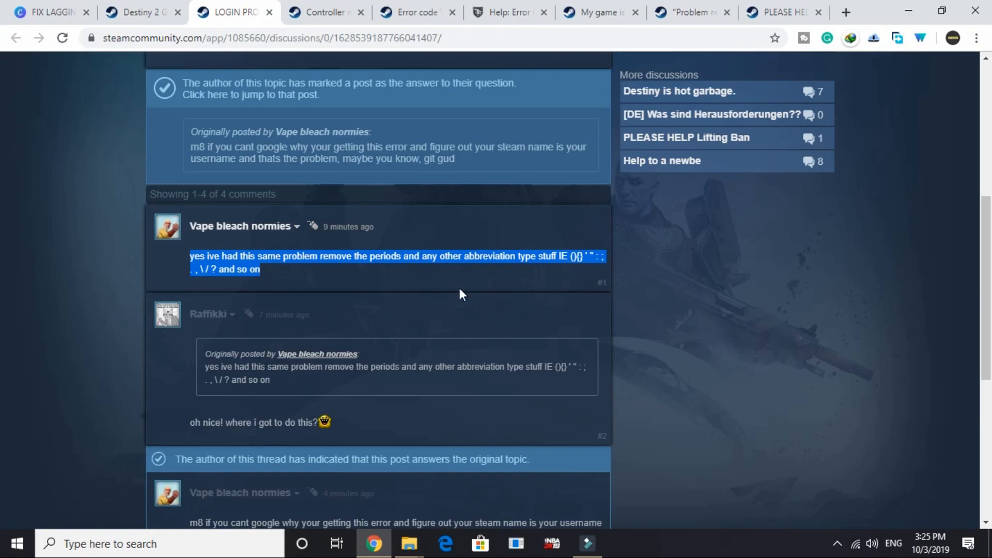
scroll(down, 3)
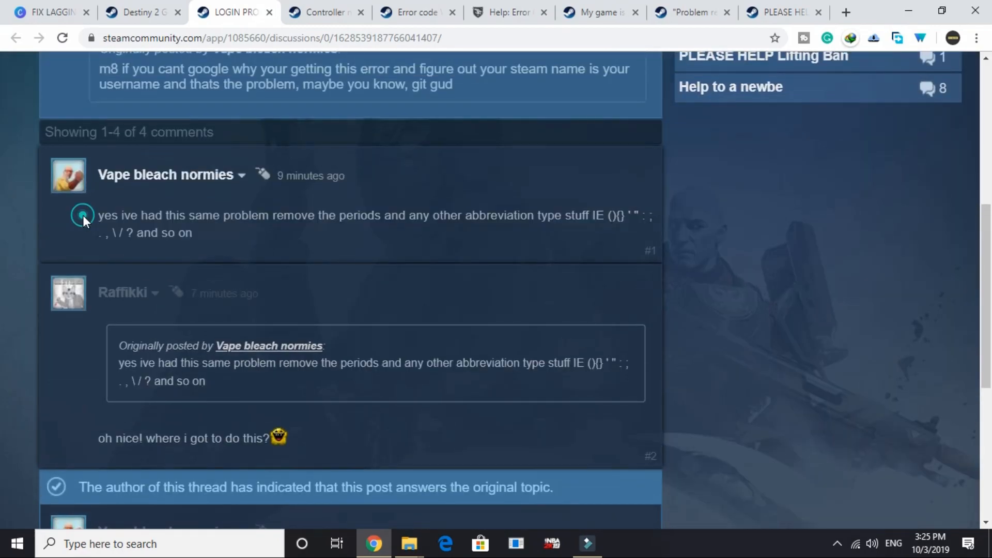
scroll(down, 3)
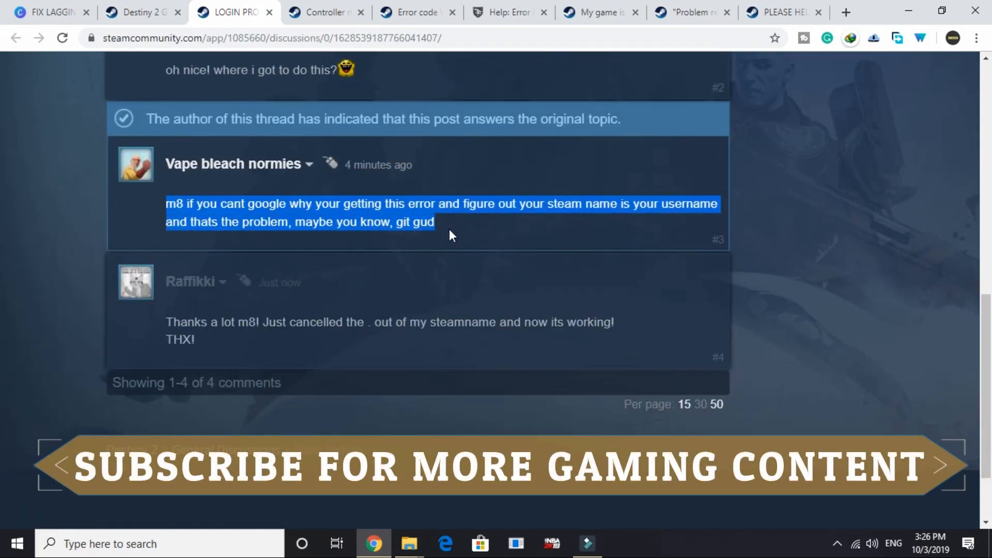
mouse_move(517, 218)
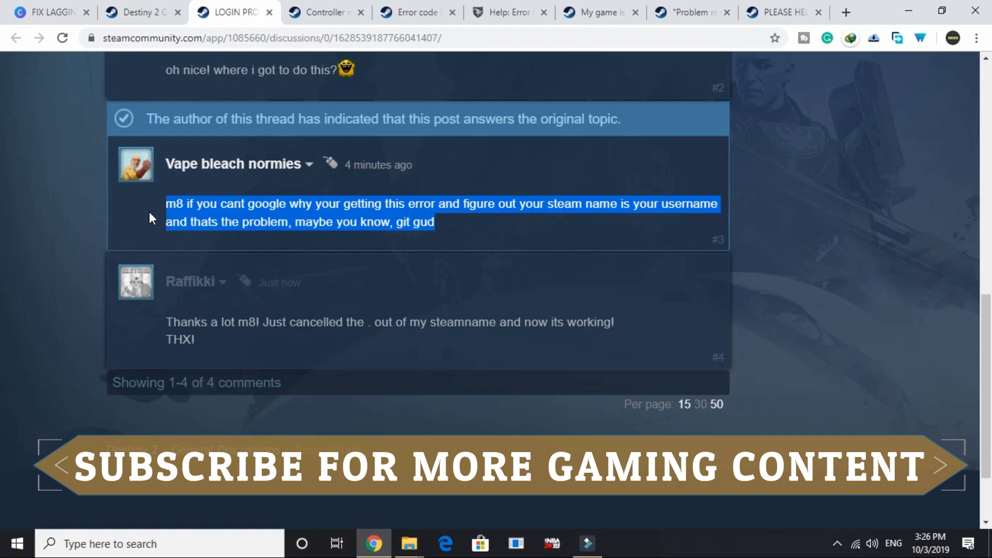
mouse_move(390, 240)
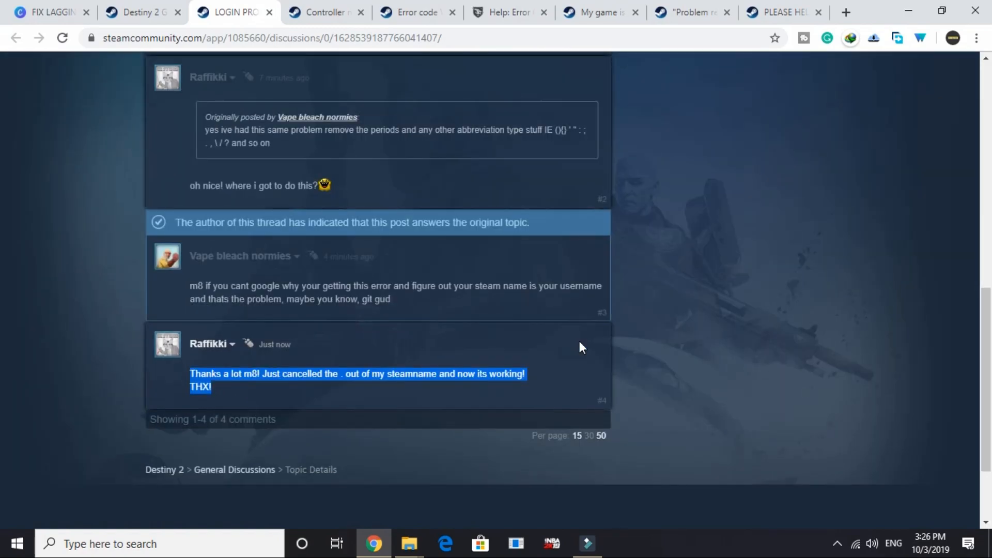
scroll(up, 3)
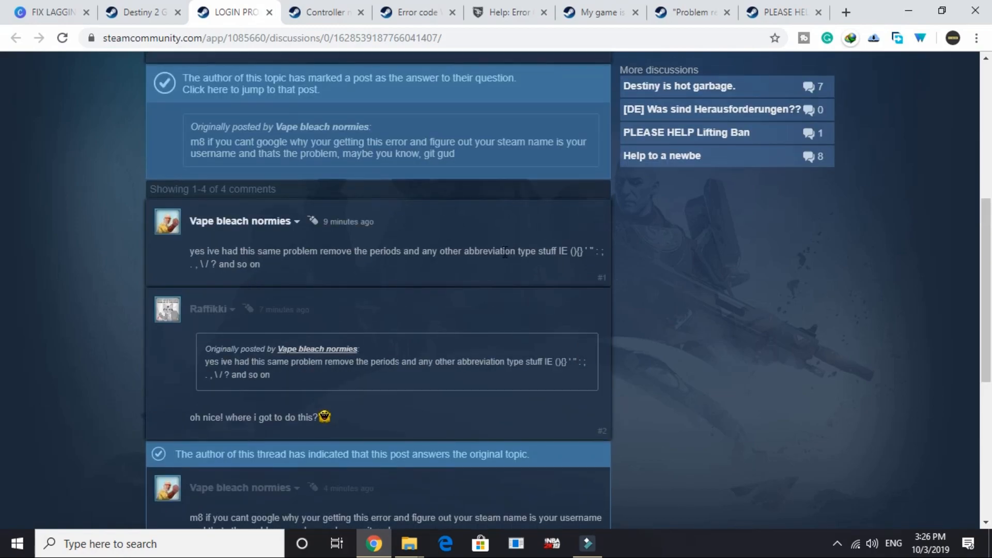